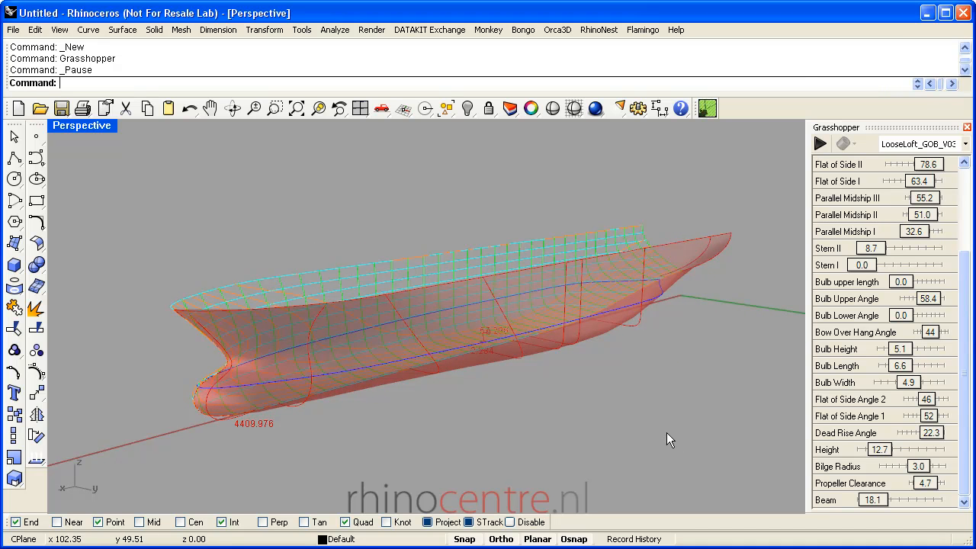
{"action": "mouse_move", "coordinate": [653, 408]}
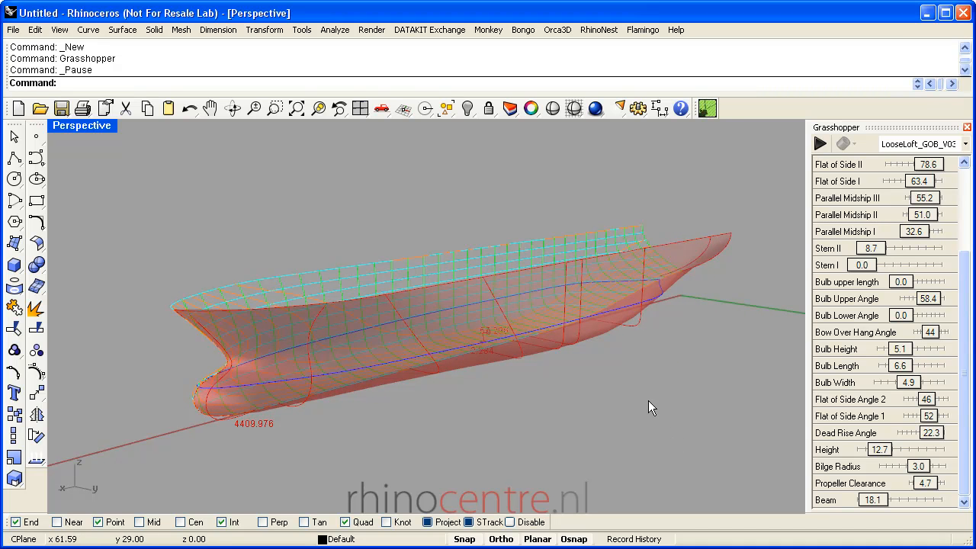
Step: Orbit the hull through end-on, underside and side-profile views to inspect its shape
{"action": "left_click_drag", "start_coordinate": [653, 409], "coordinate": [595, 420]}
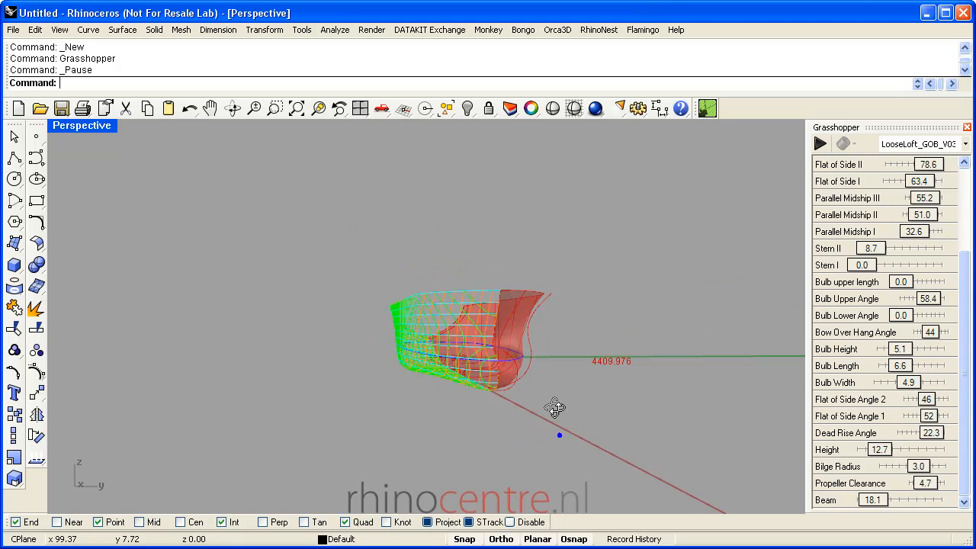
{"action": "left_click_drag", "start_coordinate": [555, 409], "coordinate": [598, 371]}
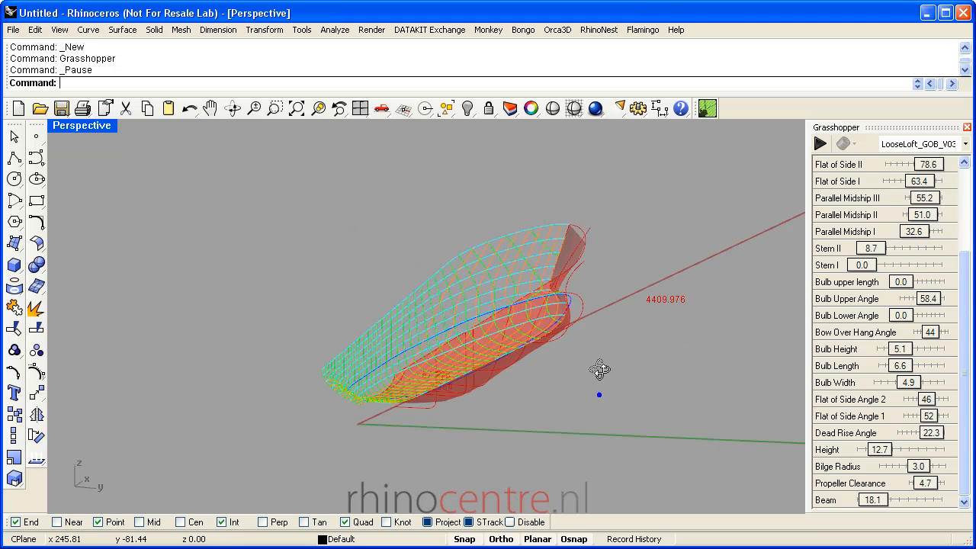
{"action": "left_click_drag", "start_coordinate": [598, 370], "coordinate": [581, 316]}
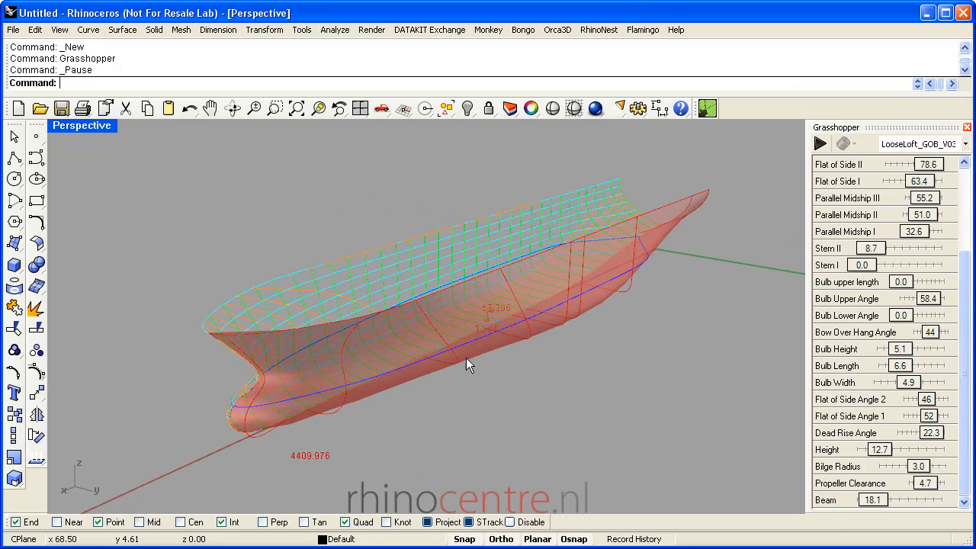
{"action": "left_click_drag", "start_coordinate": [470, 365], "coordinate": [565, 354]}
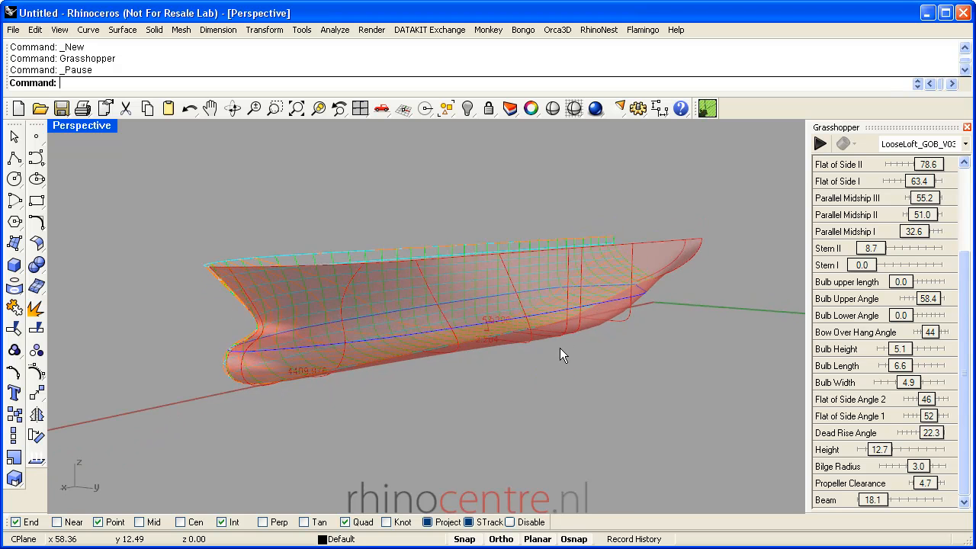
{"action": "left_click_drag", "start_coordinate": [563, 354], "coordinate": [547, 384]}
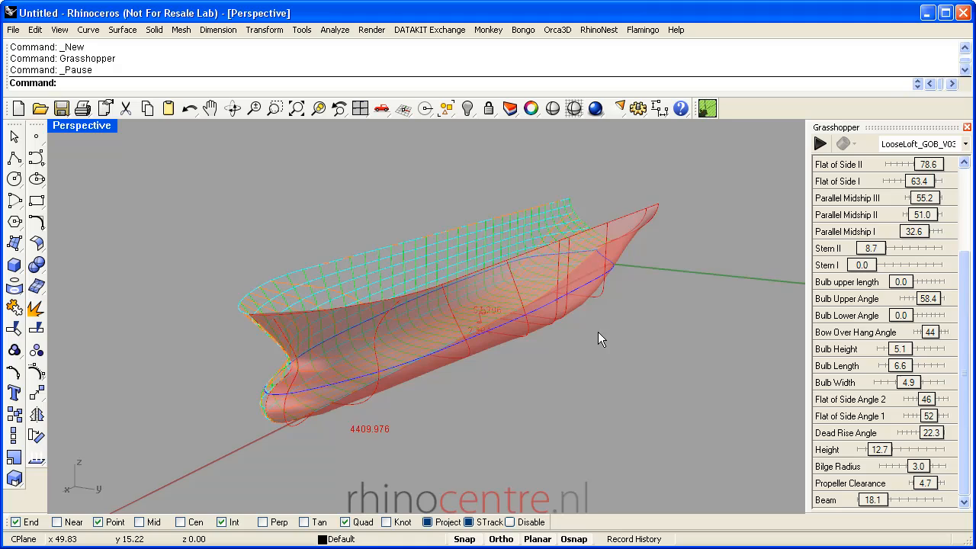
{"action": "left_click_drag", "start_coordinate": [601, 339], "coordinate": [628, 320]}
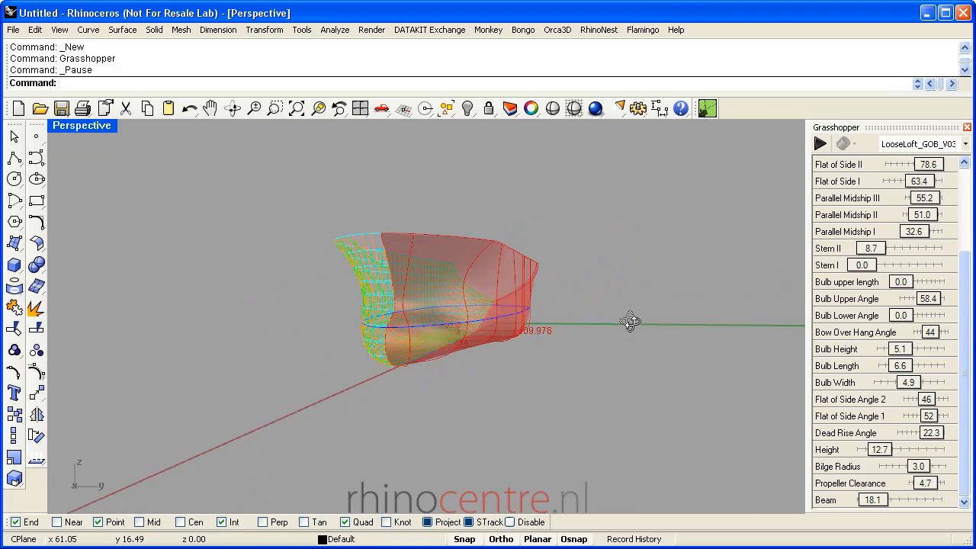
{"action": "left_click_drag", "start_coordinate": [632, 321], "coordinate": [574, 332]}
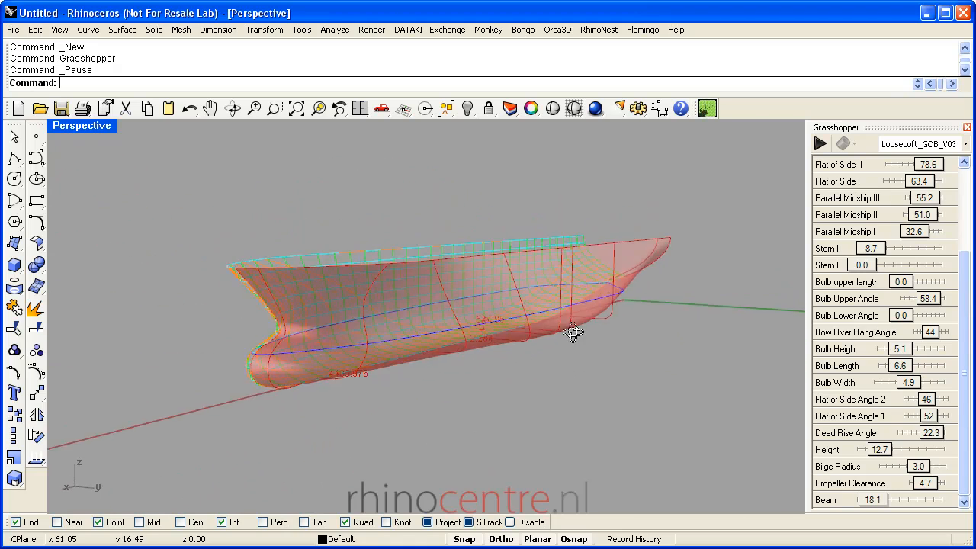
{"action": "left_click_drag", "start_coordinate": [572, 332], "coordinate": [430, 351]}
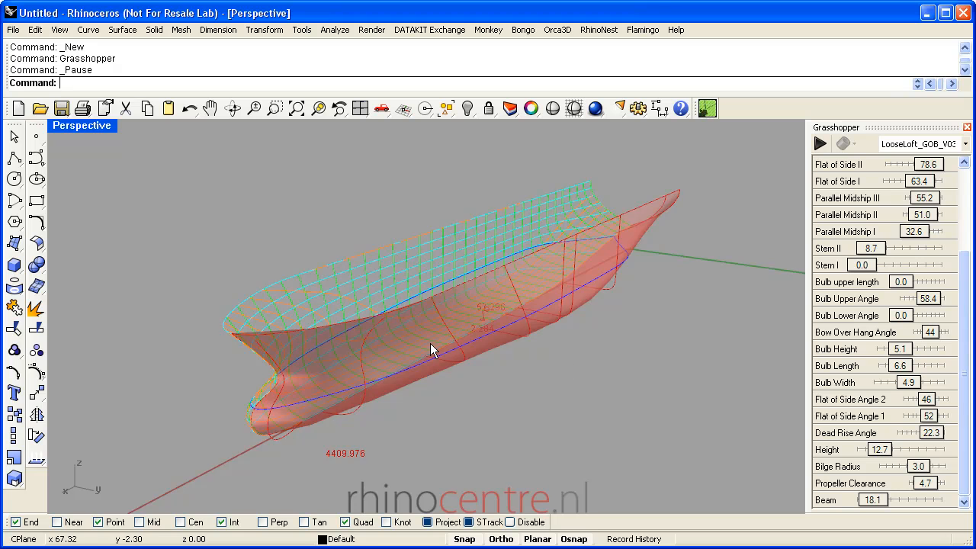
{"action": "mouse_move", "coordinate": [595, 332]}
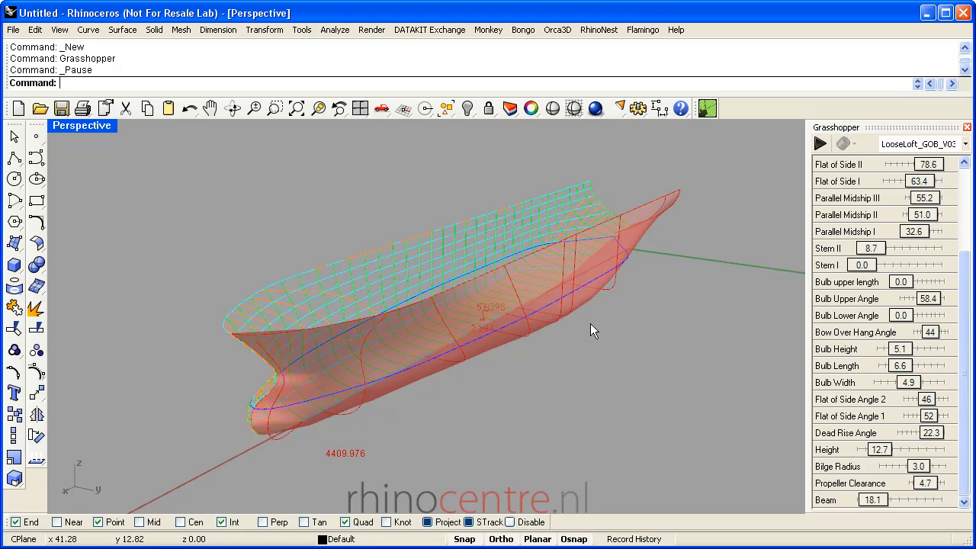
Step: Inspect the bow bulb up close and raise the hull Length from 107 to 128
{"action": "left_click_drag", "start_coordinate": [594, 331], "coordinate": [411, 281]}
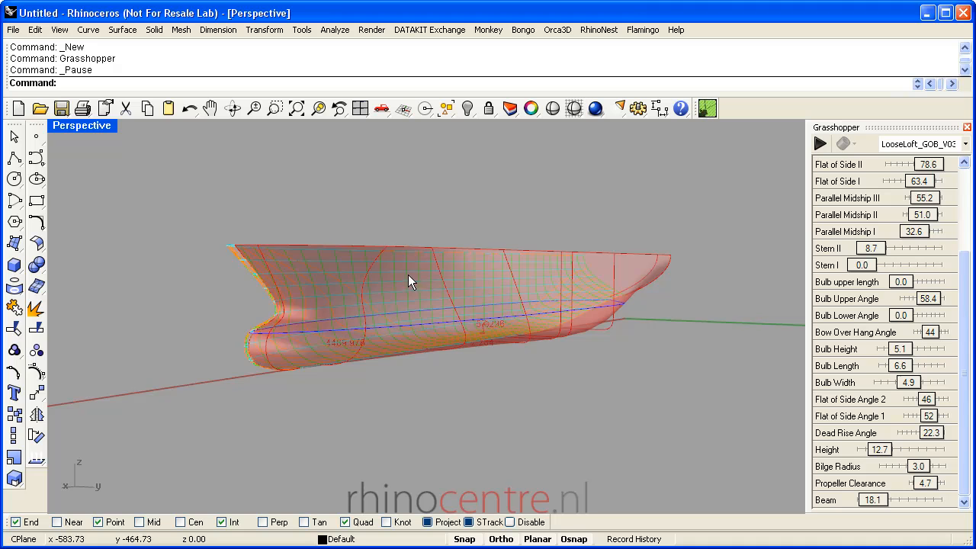
{"action": "mouse_move", "coordinate": [509, 266]}
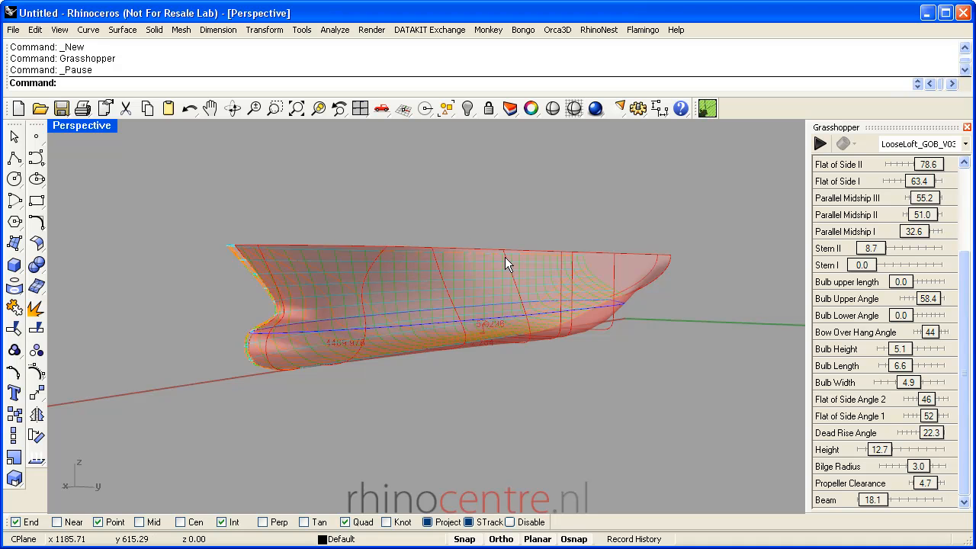
{"action": "mouse_move", "coordinate": [564, 261]}
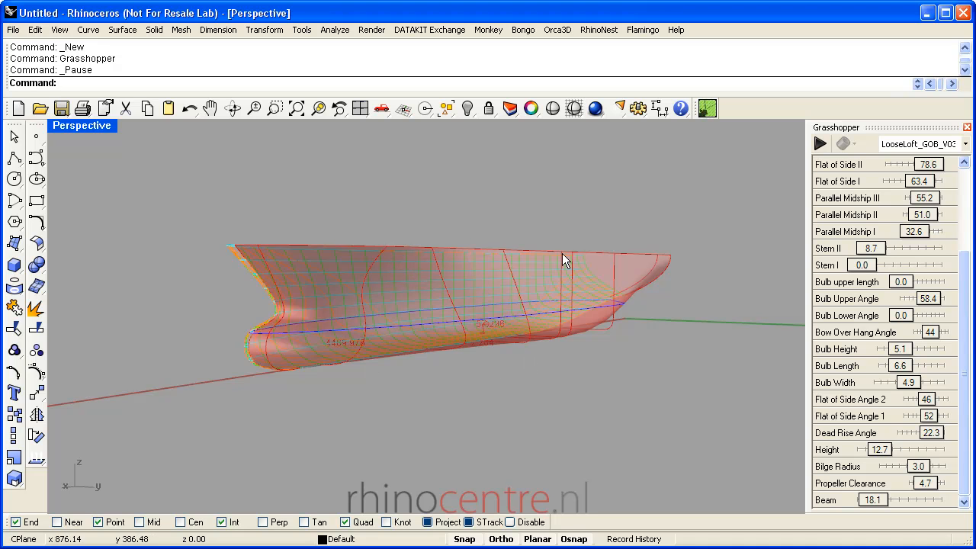
{"action": "left_click_drag", "start_coordinate": [565, 259], "coordinate": [485, 228]}
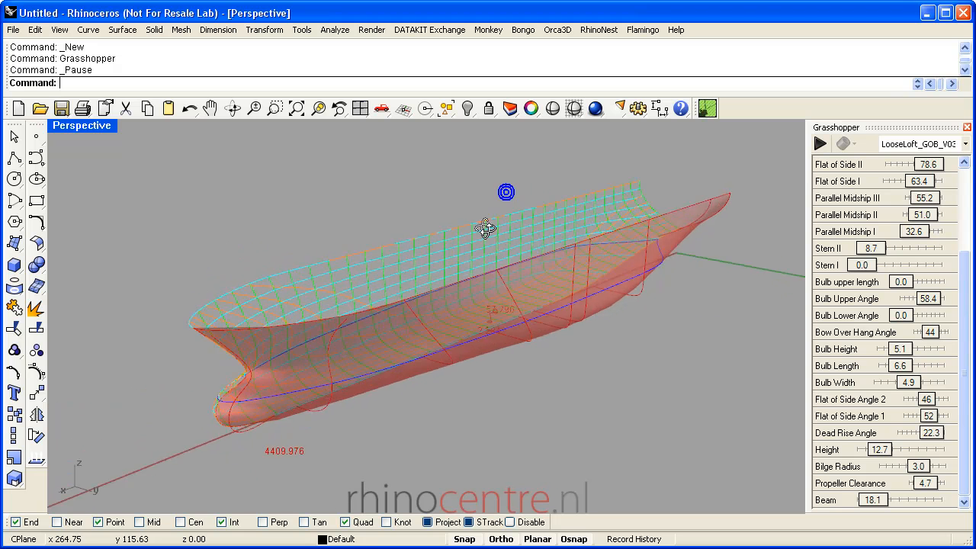
{"action": "left_click_drag", "start_coordinate": [485, 228], "coordinate": [278, 454]}
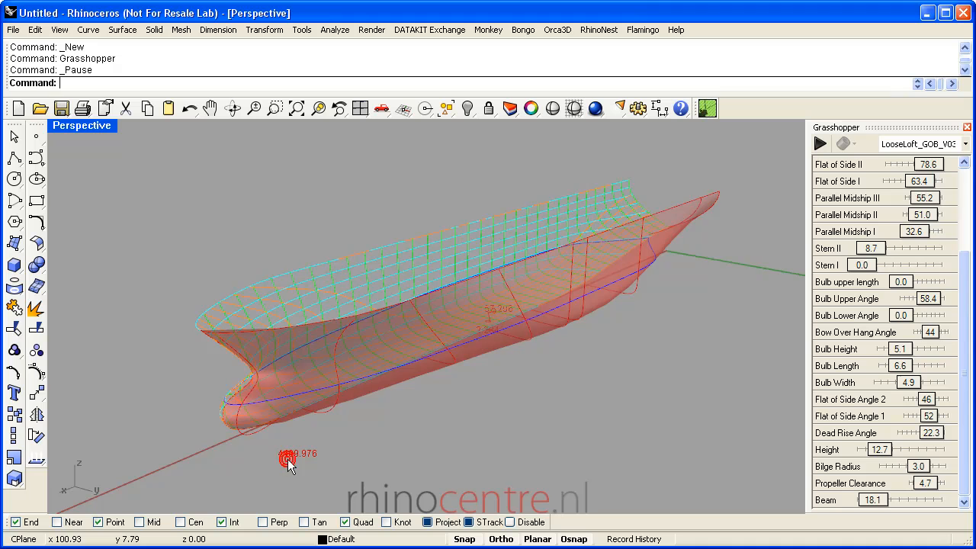
{"action": "mouse_move", "coordinate": [288, 465]}
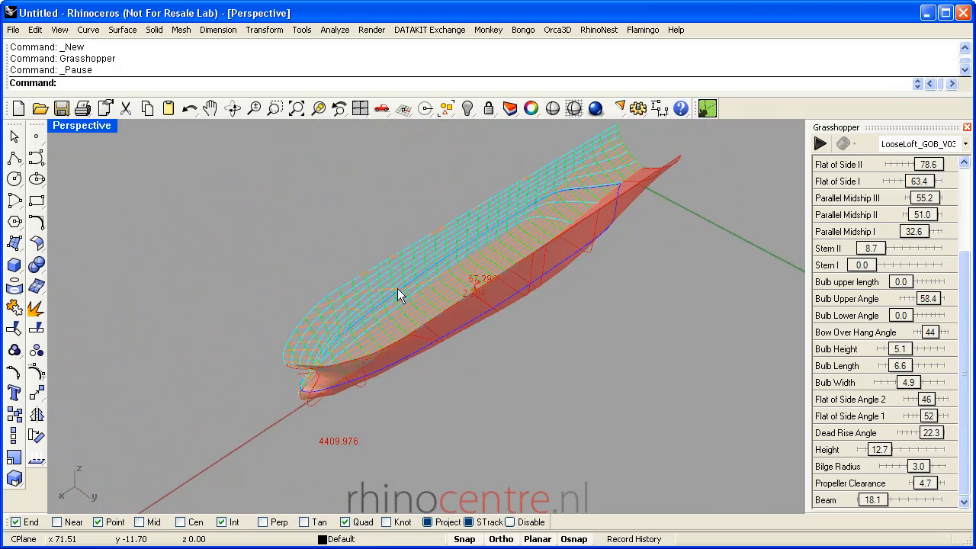
{"action": "left_click_drag", "start_coordinate": [396, 297], "coordinate": [503, 374]}
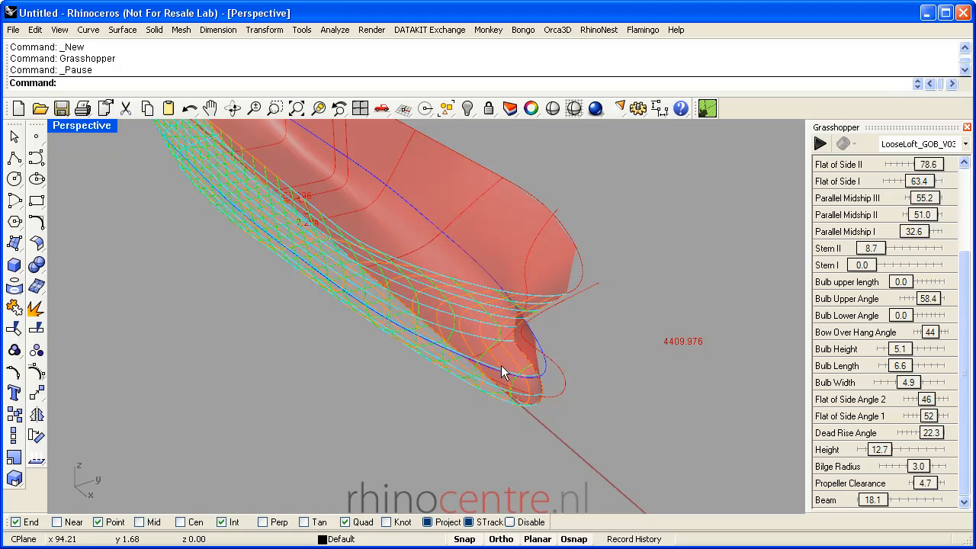
{"action": "left_click_drag", "start_coordinate": [503, 374], "coordinate": [435, 247]}
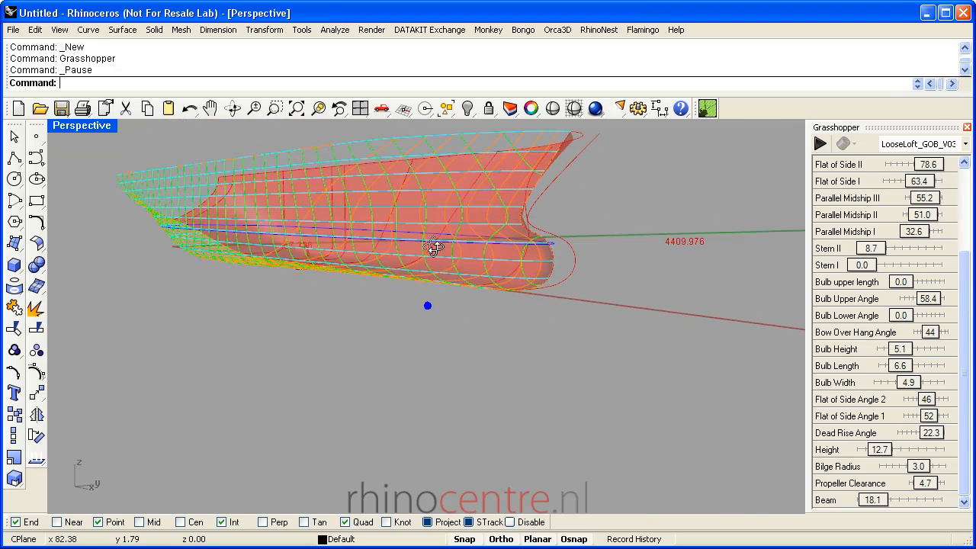
{"action": "left_click_drag", "start_coordinate": [433, 248], "coordinate": [485, 229]}
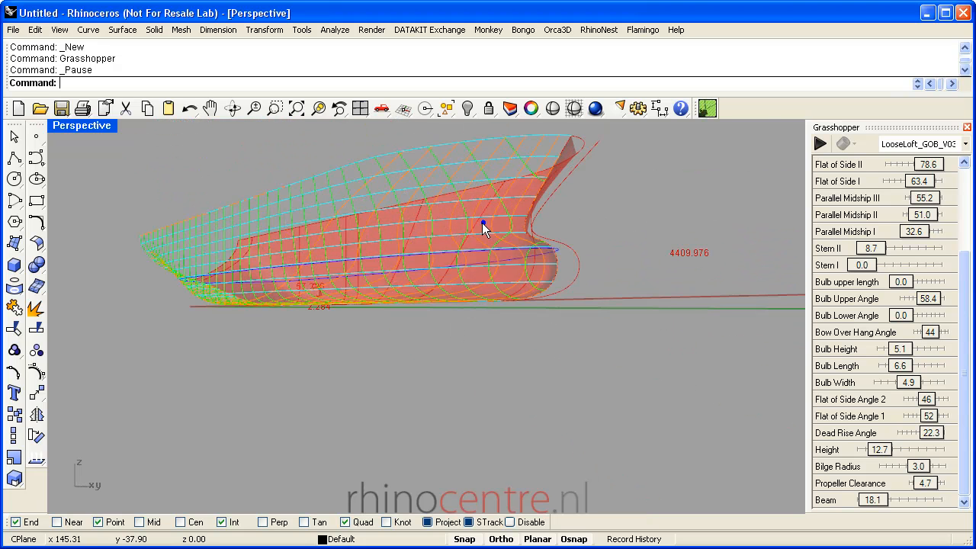
{"action": "left_click_drag", "start_coordinate": [485, 229], "coordinate": [470, 252]}
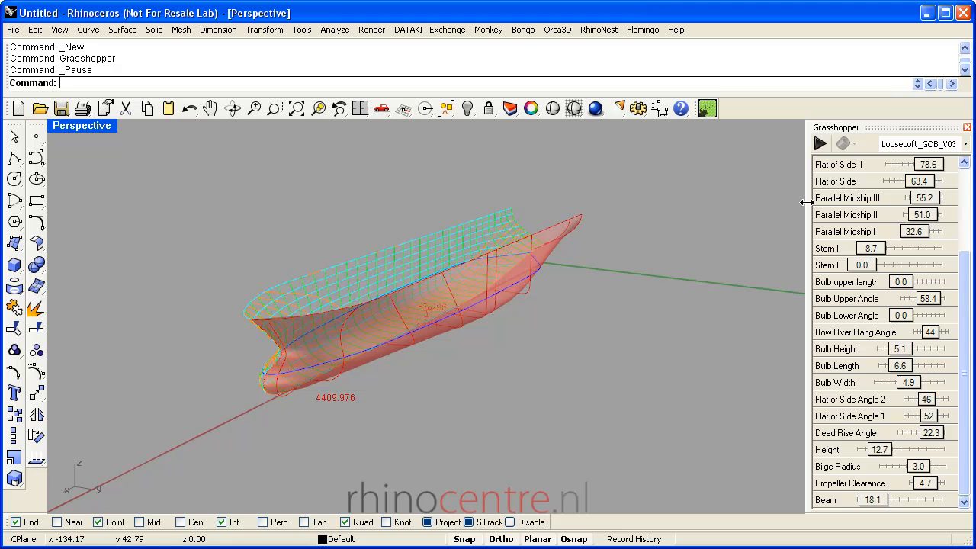
{"action": "mouse_move", "coordinate": [863, 136]}
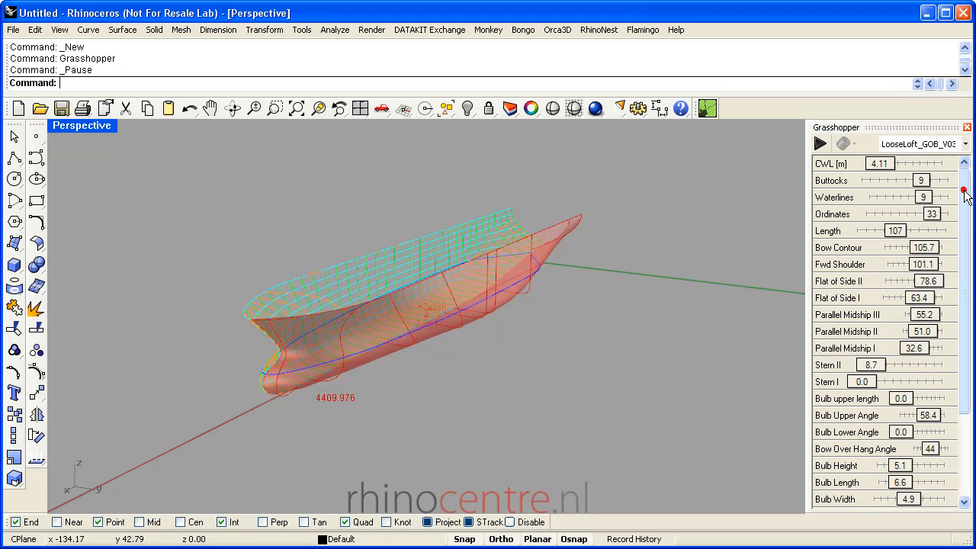
{"action": "mouse_move", "coordinate": [900, 236]}
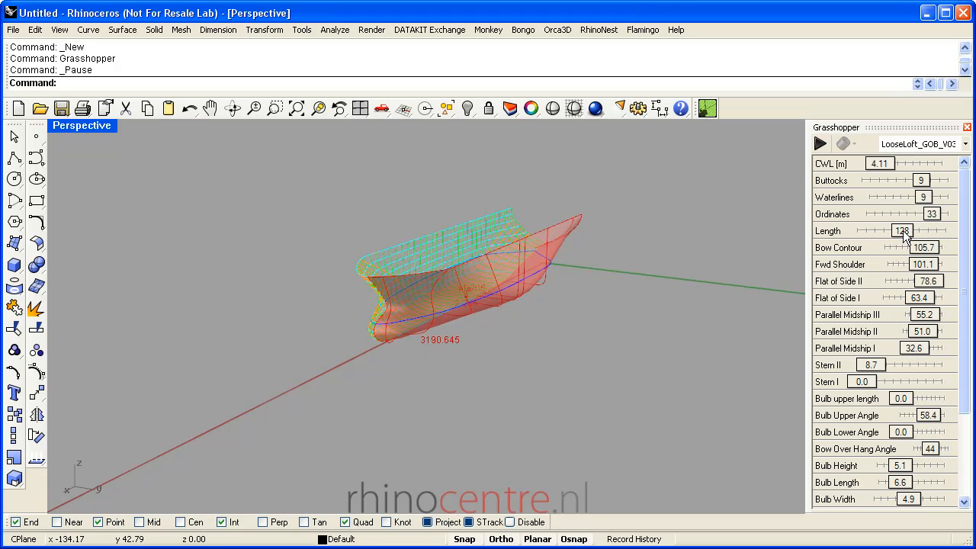
{"action": "left_click", "coordinate": [903, 230]}
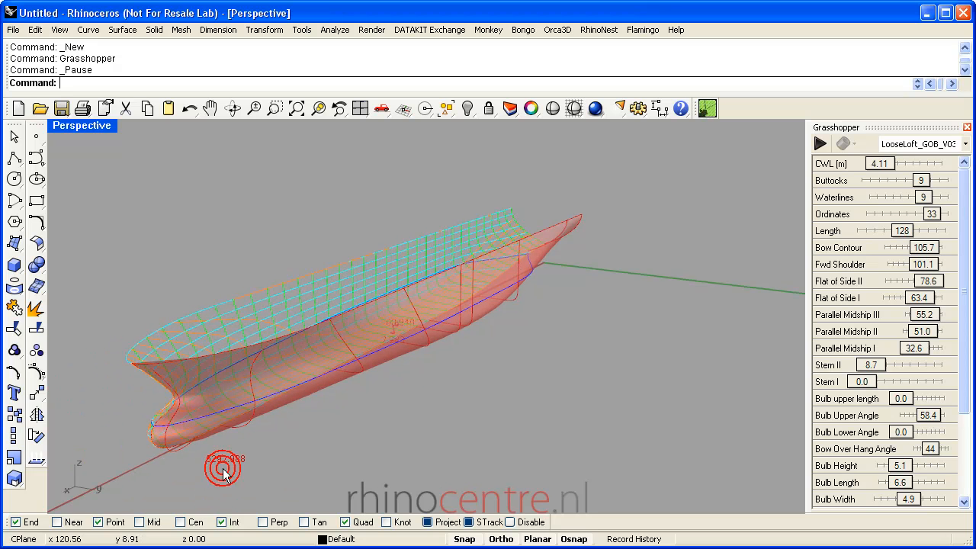
{"action": "mouse_move", "coordinate": [238, 470]}
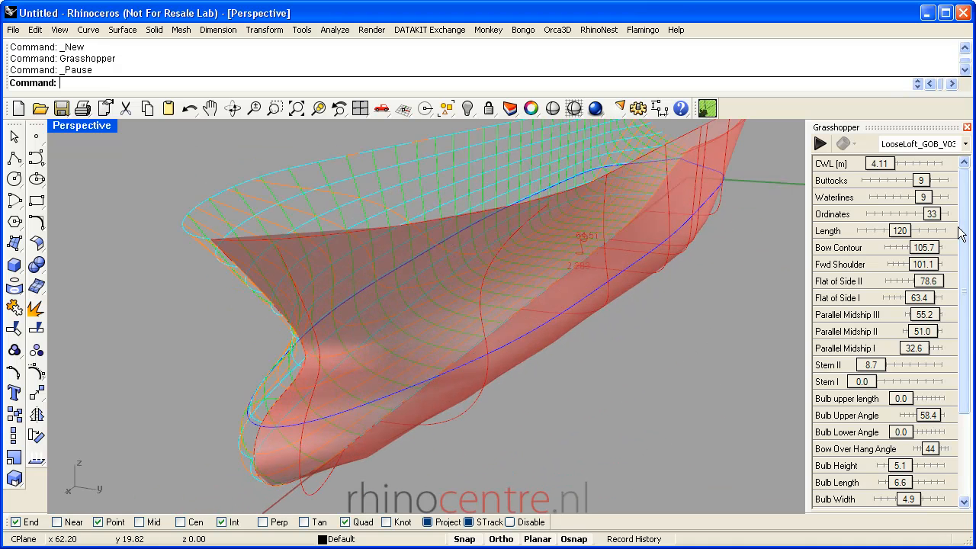
Step: Set Bulb Width to 2.5 and Propeller Clearance to 5.3, then view the whole hull
{"action": "scroll", "scroll_direction": "down", "scroll_amount": 3}
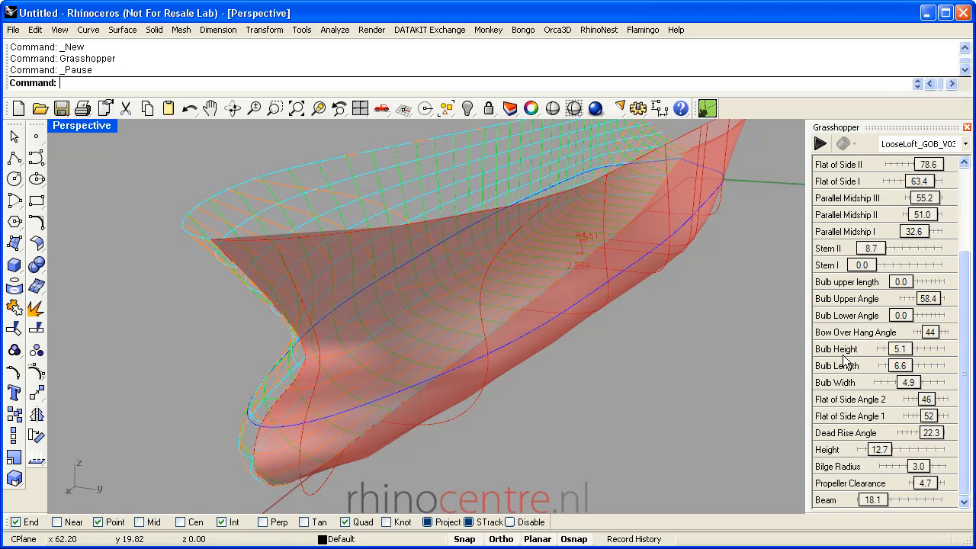
{"action": "mouse_move", "coordinate": [893, 433]}
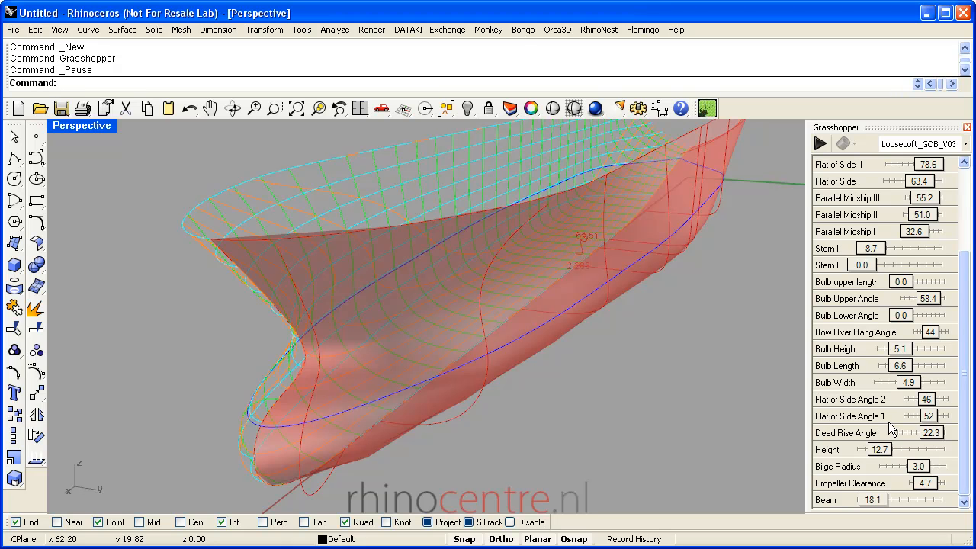
{"action": "mouse_move", "coordinate": [897, 379]}
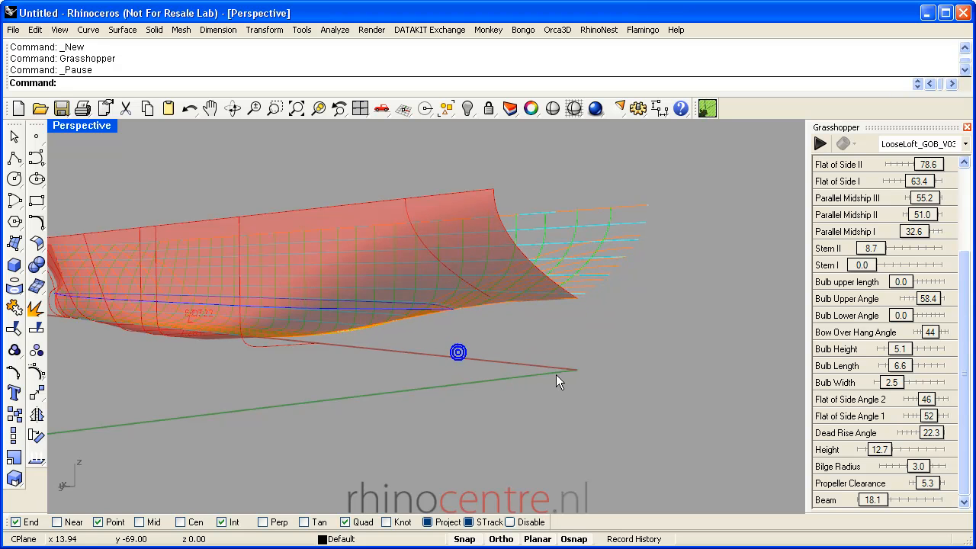
{"action": "left_click_drag", "start_coordinate": [557, 381], "coordinate": [472, 320]}
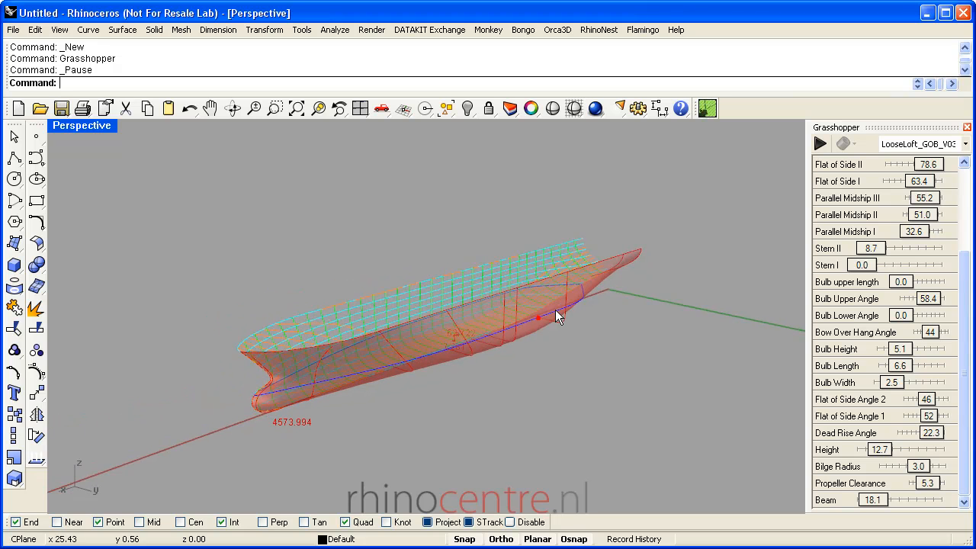
{"action": "mouse_move", "coordinate": [766, 272]}
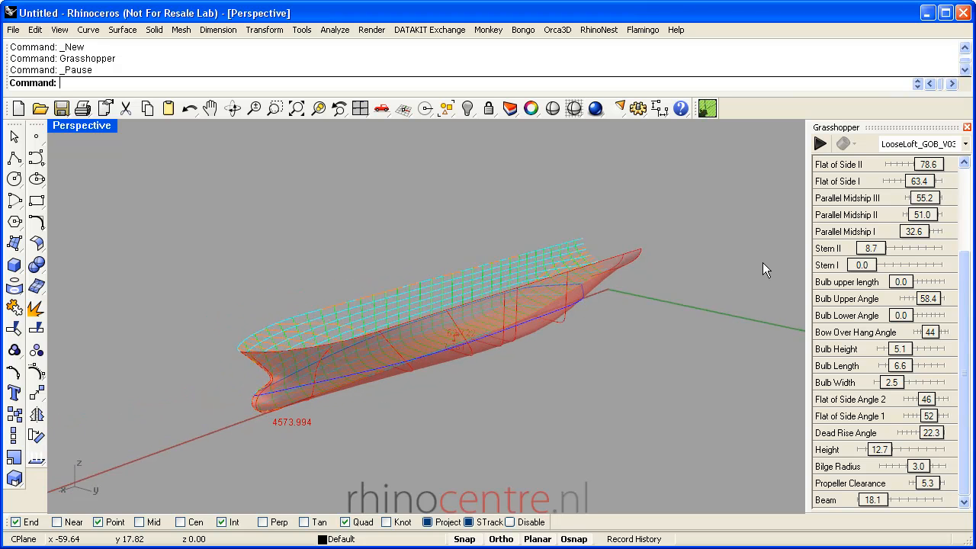
Step: Lower and fine-tune the CWL waterline to 5.05, checking the bow shape in between
{"action": "scroll", "scroll_direction": "up", "scroll_amount": 3}
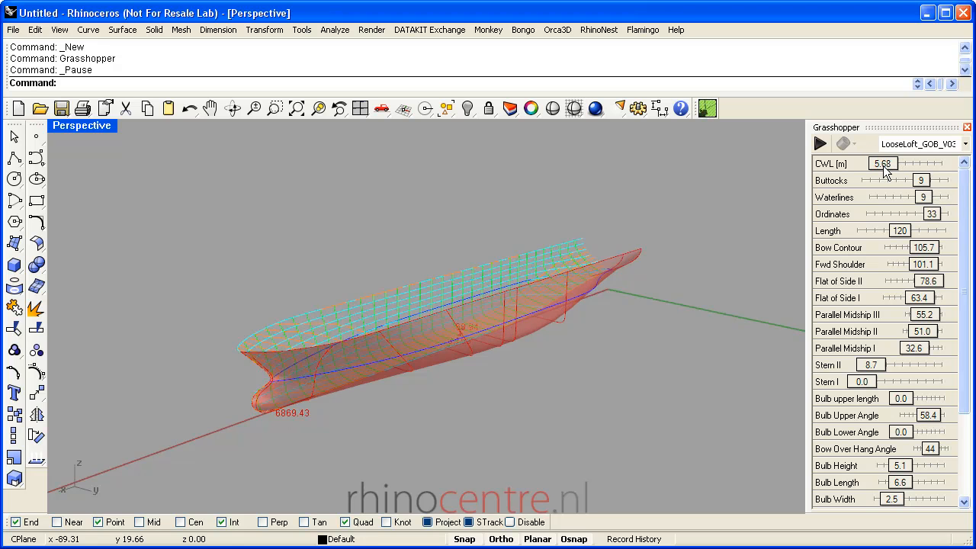
{"action": "left_click_drag", "start_coordinate": [901, 164], "coordinate": [882, 163]}
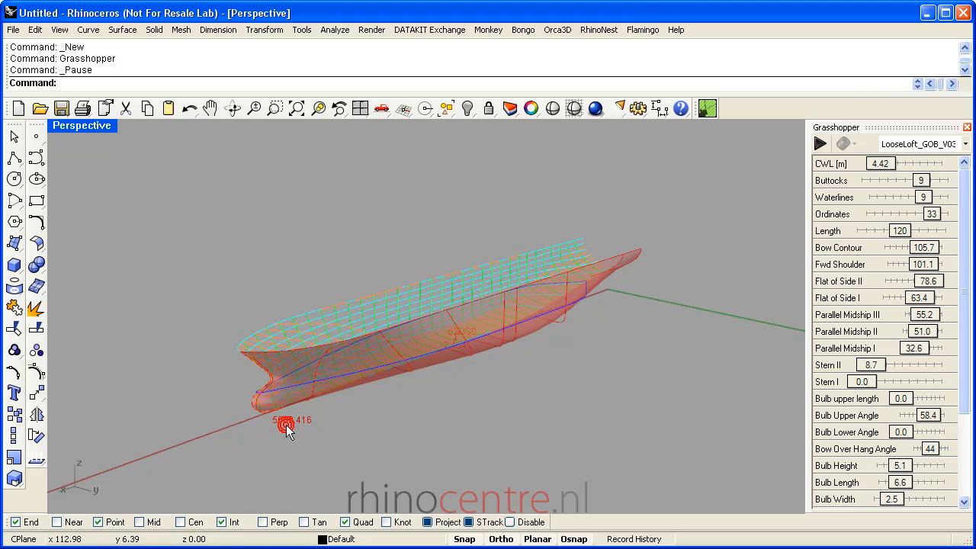
{"action": "left_click_drag", "start_coordinate": [287, 424], "coordinate": [213, 461]}
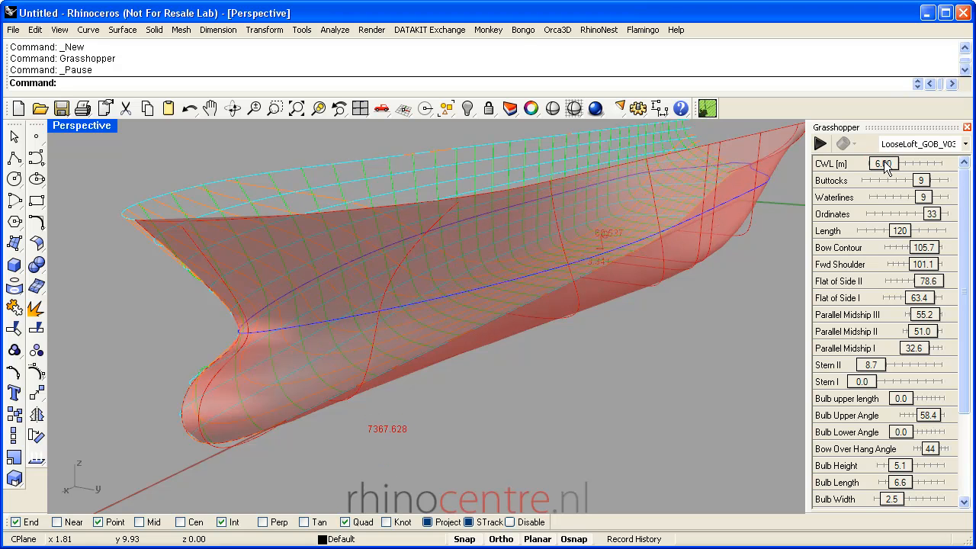
{"action": "left_click_drag", "start_coordinate": [900, 163], "coordinate": [885, 163]}
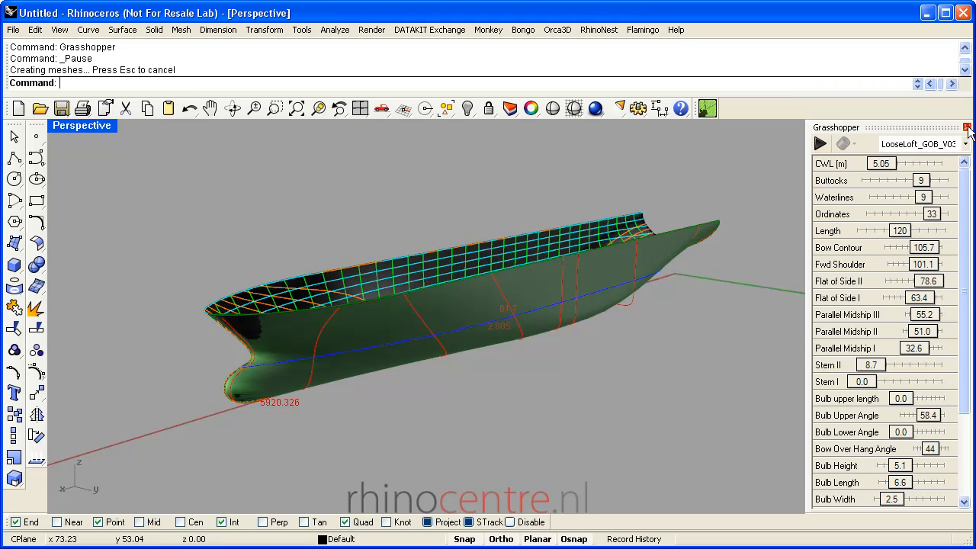
Step: Bake the hull into Rhino geometry and close the Grasshopper parameter panel
{"action": "left_click", "coordinate": [968, 128]}
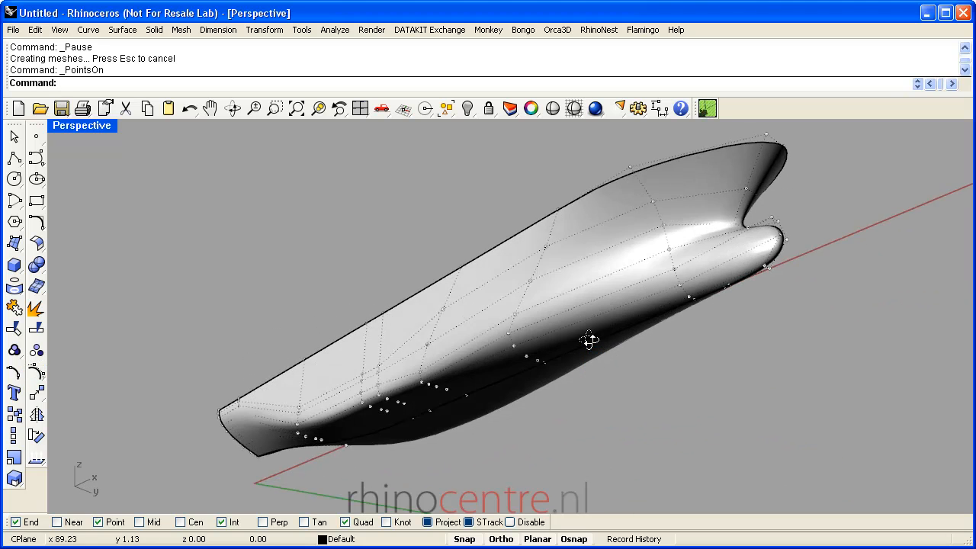
Step: Orbit the baked hull surface from below and the side to check its smooth shape
{"action": "left_click_drag", "start_coordinate": [589, 340], "coordinate": [638, 324]}
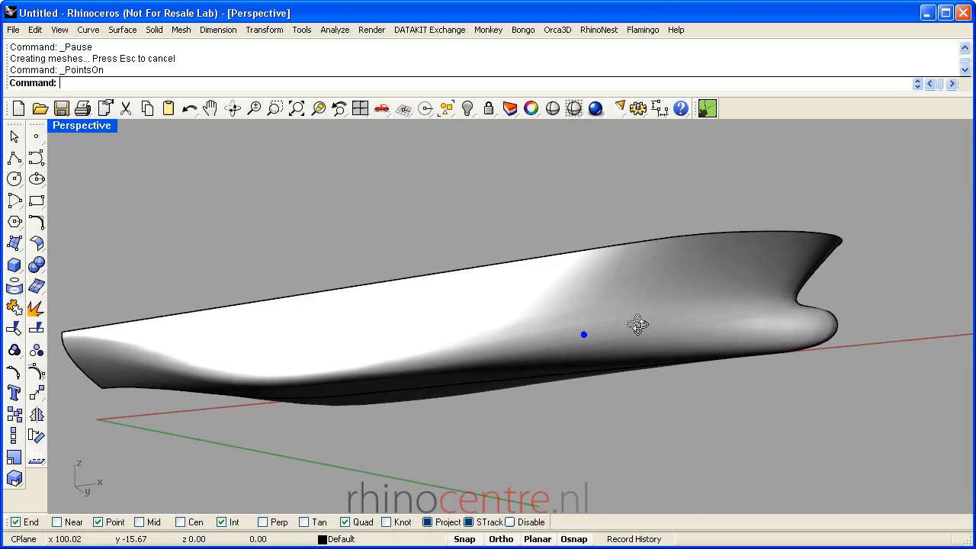
{"action": "left_click_drag", "start_coordinate": [638, 323], "coordinate": [610, 292]}
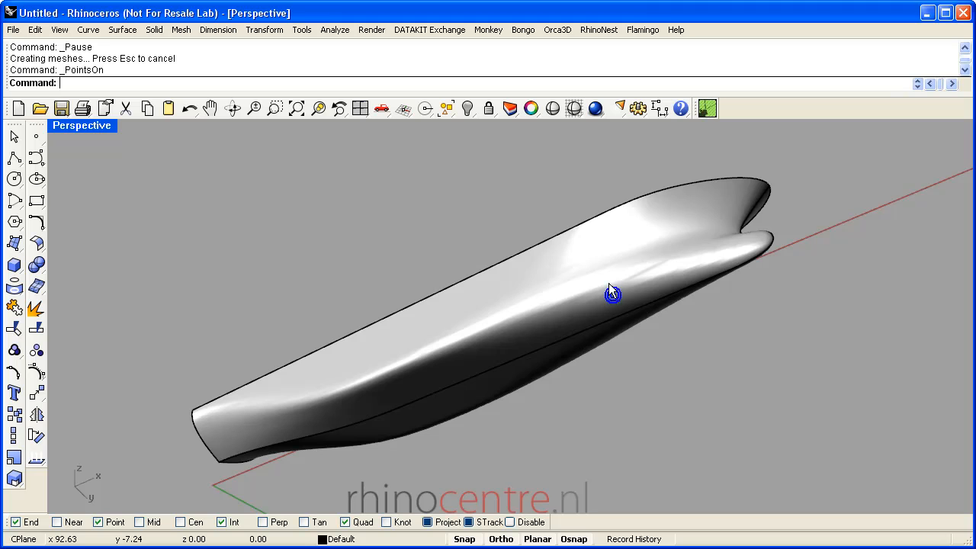
{"action": "left_click_drag", "start_coordinate": [610, 290], "coordinate": [597, 372]}
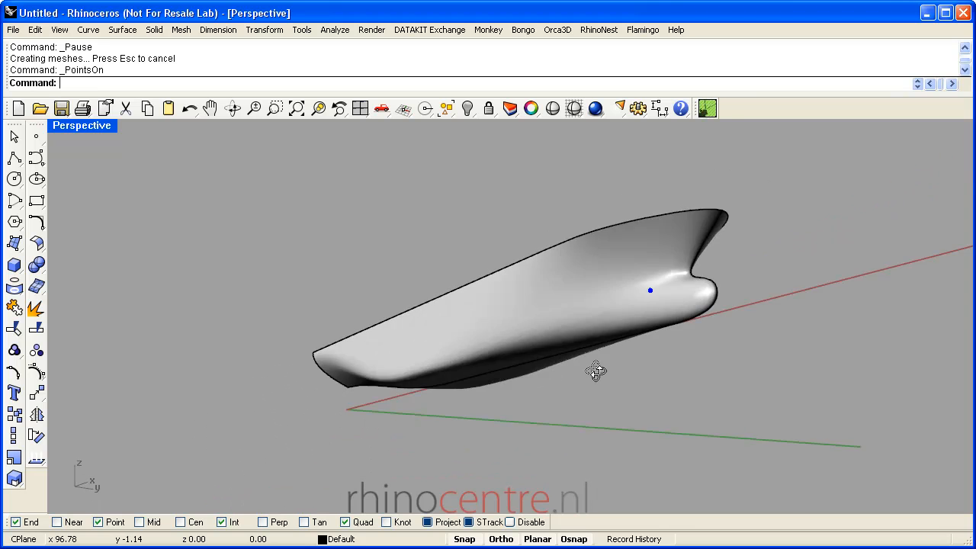
{"action": "left_click_drag", "start_coordinate": [598, 372], "coordinate": [664, 330]}
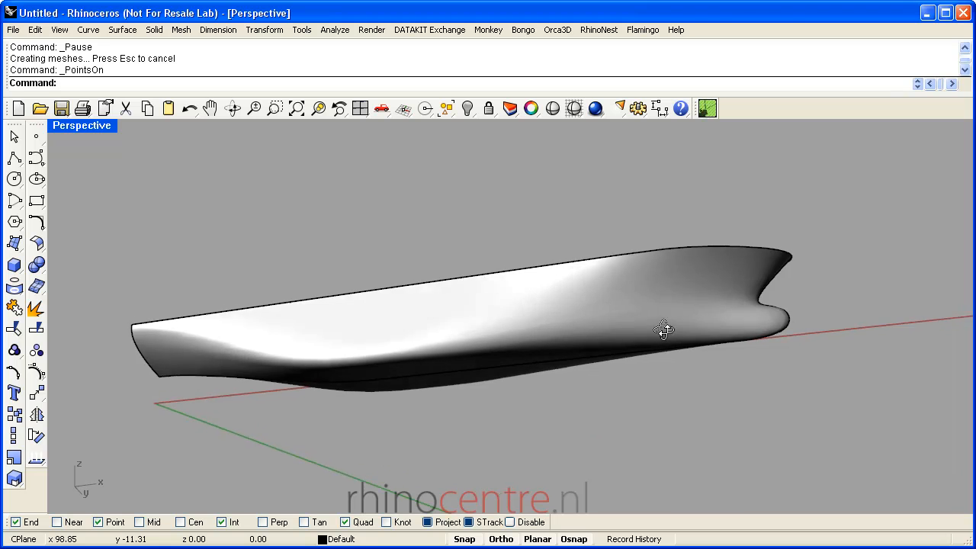
{"action": "left_click_drag", "start_coordinate": [663, 329], "coordinate": [659, 297]}
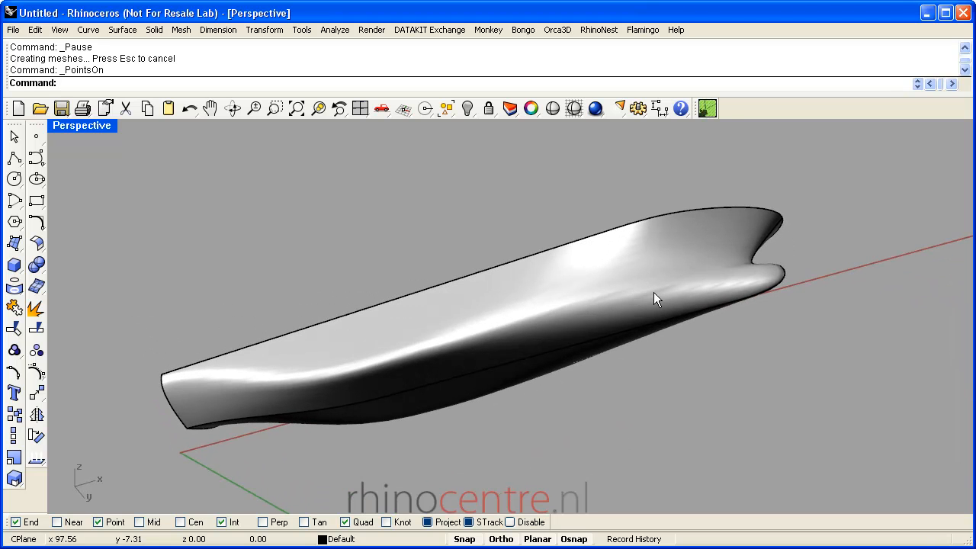